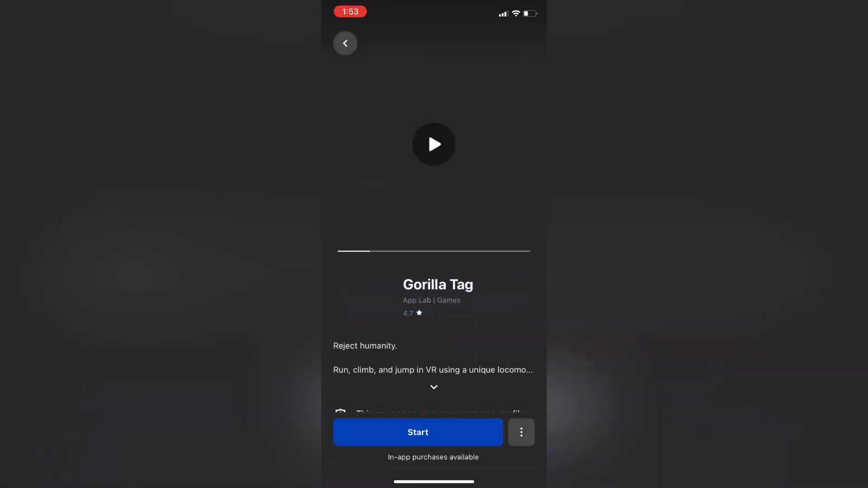
Show Gorilla Tag's Version Notes with the LIVE and MOUNTAINTEST release channels listed
left_click(433, 387)
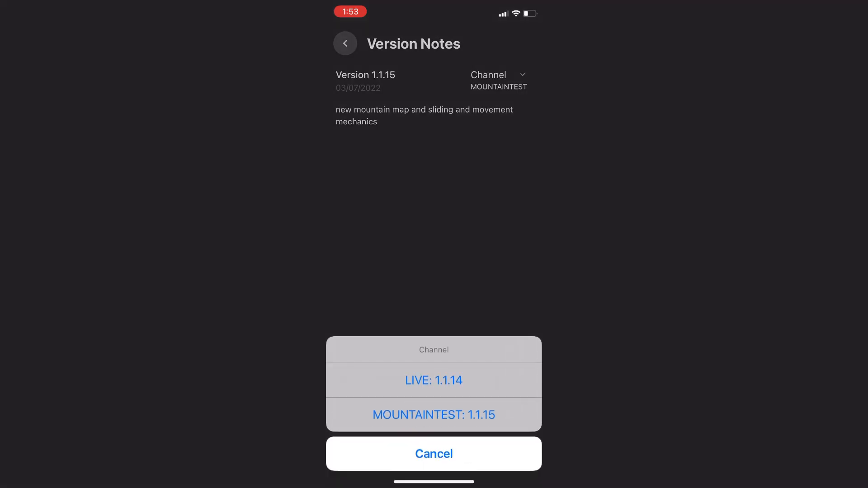
left_click(434, 381)
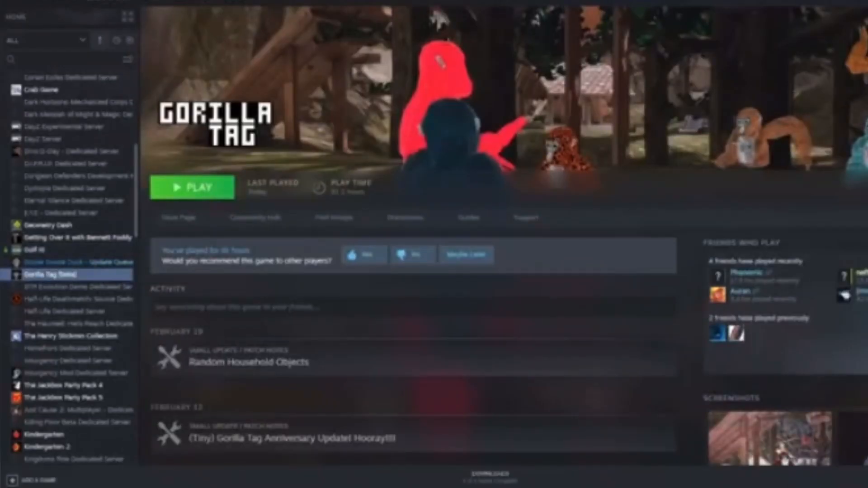
Show Gorilla Tag's Steam Properties on the Betas section with the beta branch selected
right_click(50, 274)
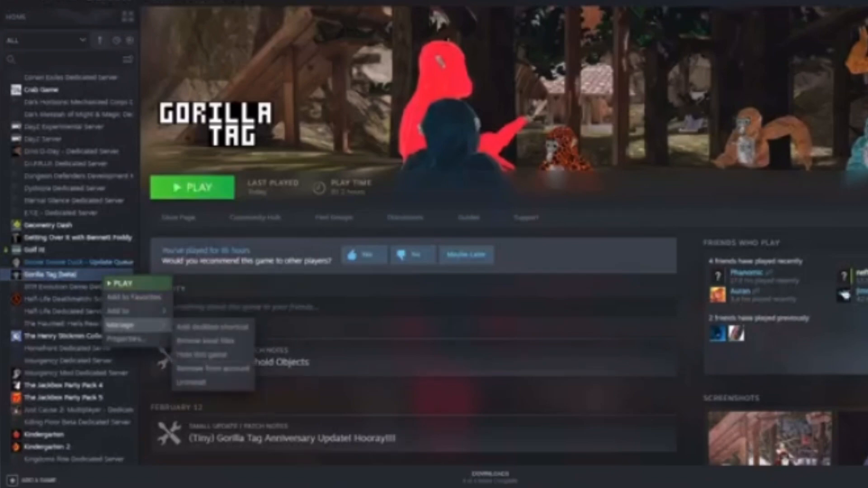
left_click(128, 339)
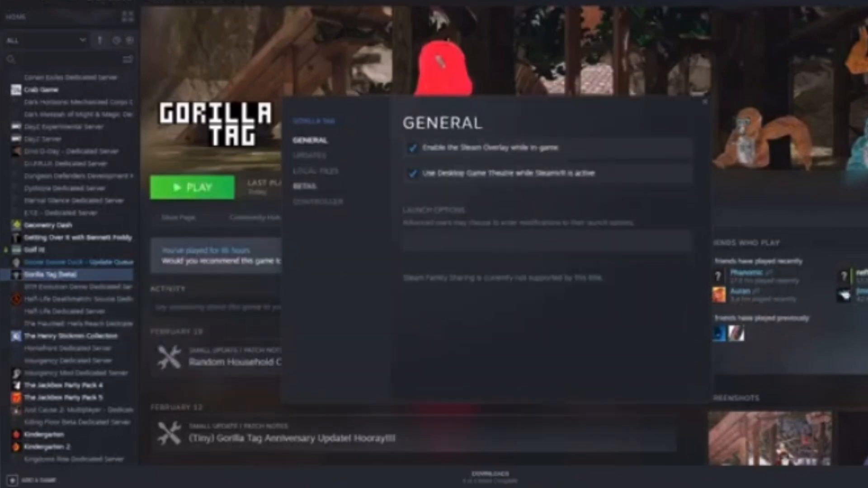
left_click(305, 186)
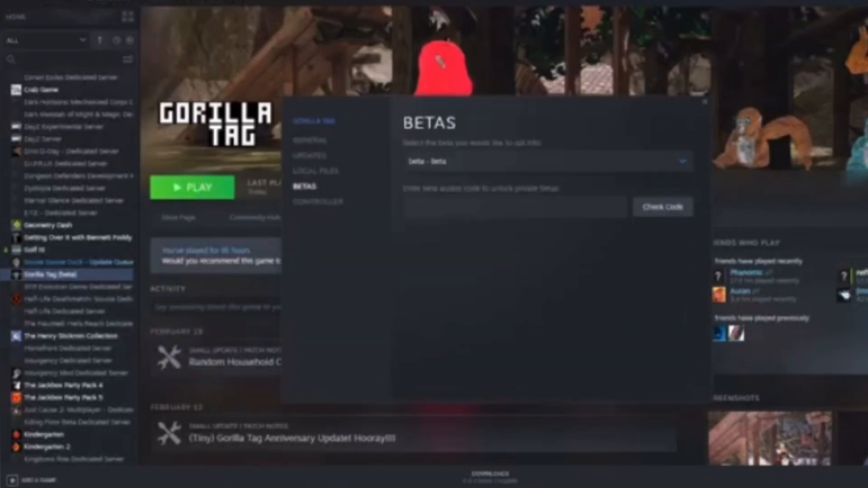